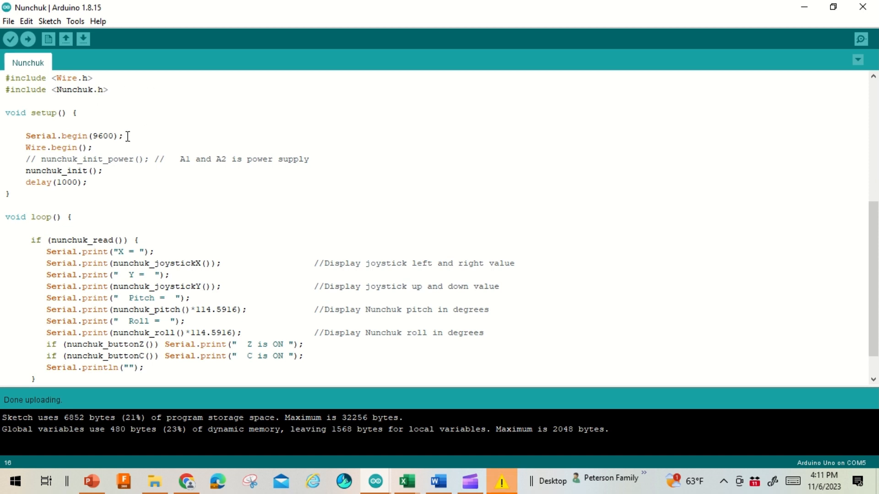
mouse_move(109, 170)
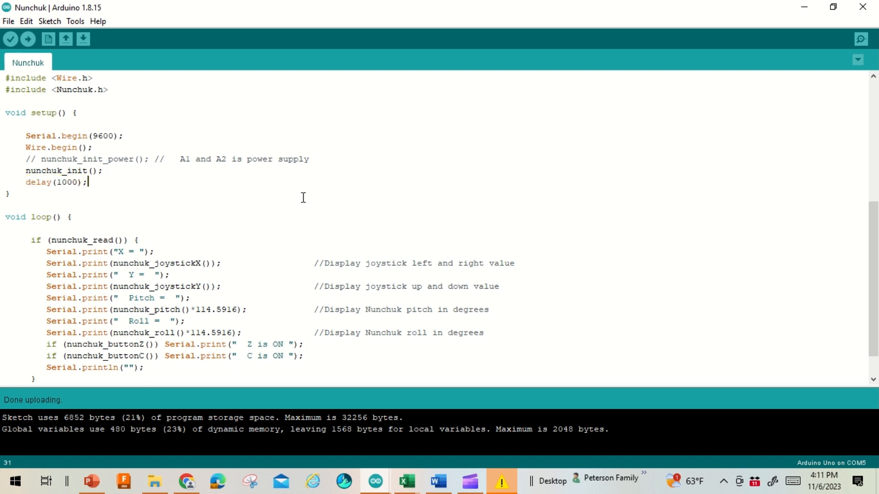
Step: Bring up the wiring schematic linking the Nunchuk breakout, Arduino, L298N driver and actuator
scroll("down", 3)
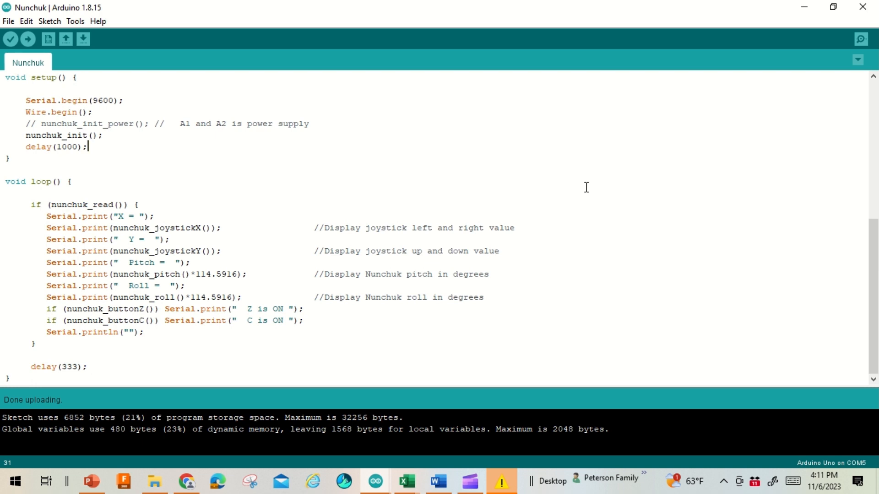
mouse_move(442, 345)
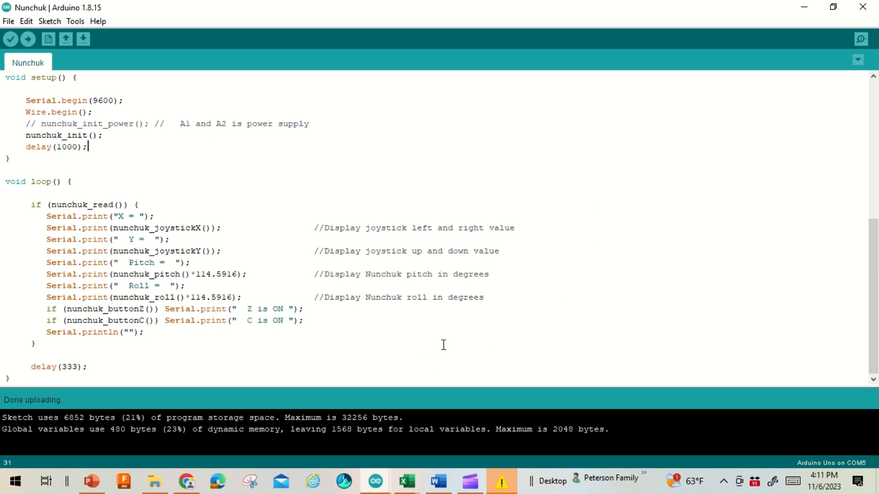
mouse_move(345, 344)
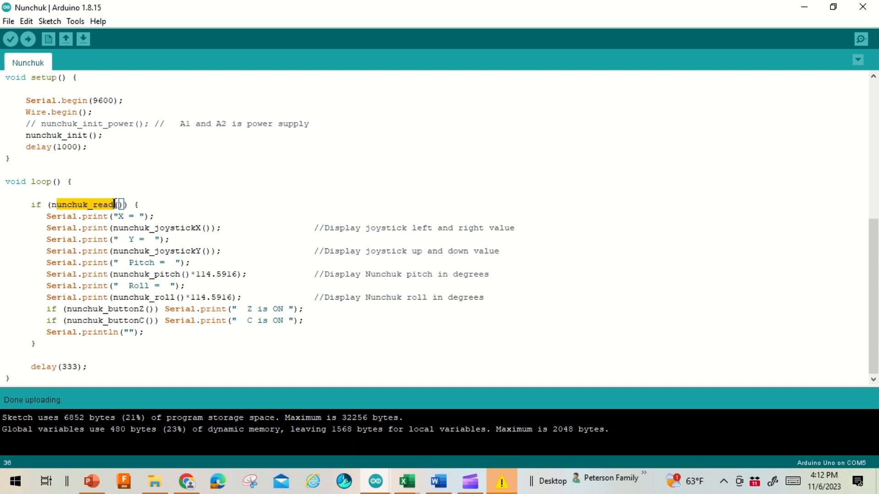
left_click(139, 205)
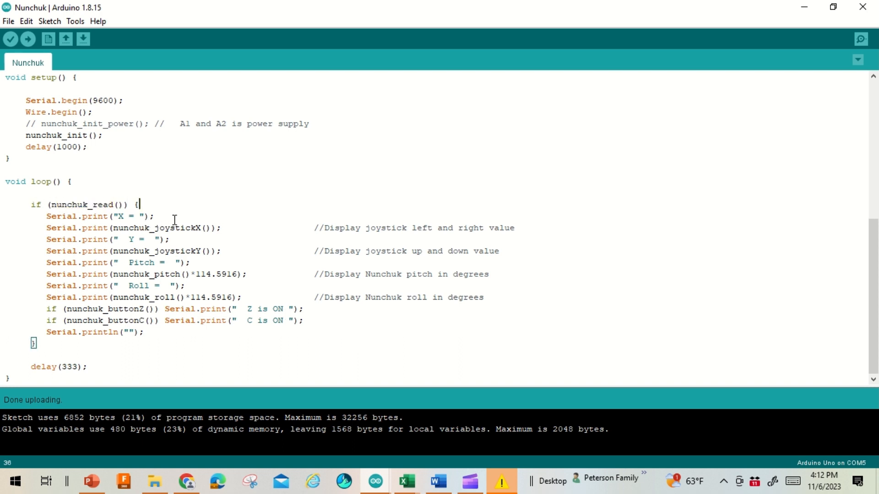
mouse_move(232, 220)
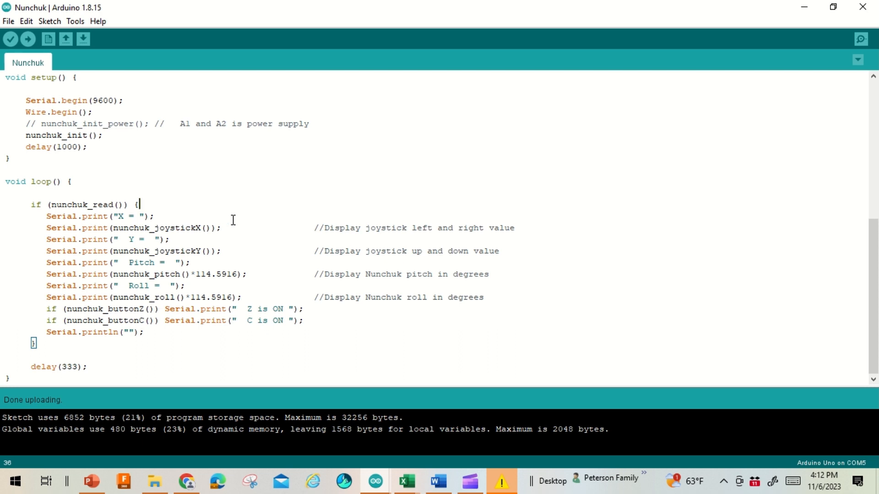
mouse_move(236, 248)
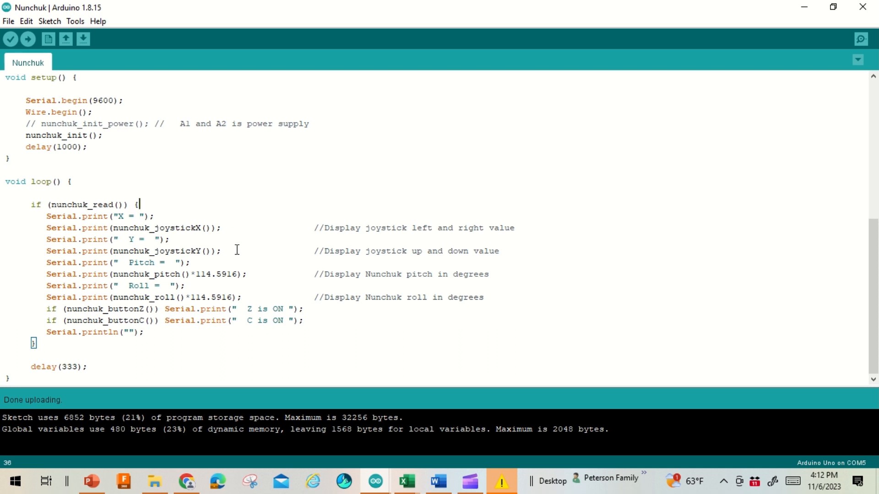
mouse_move(250, 275)
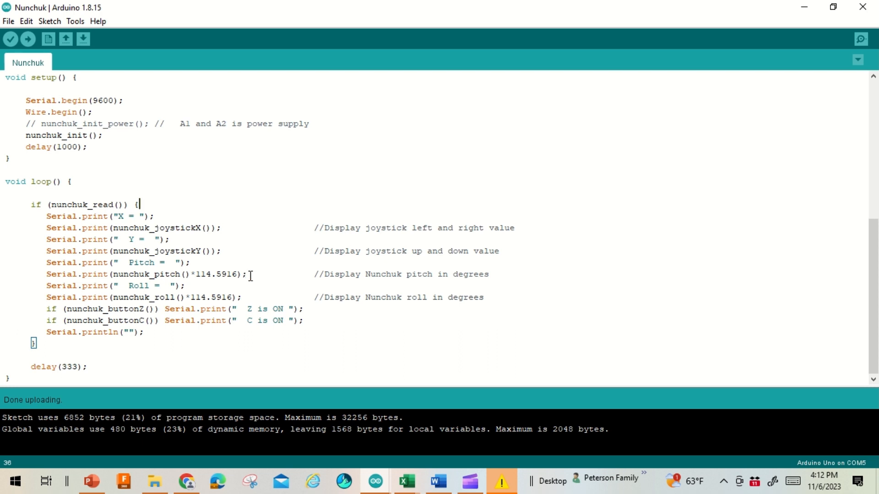
mouse_move(250, 296)
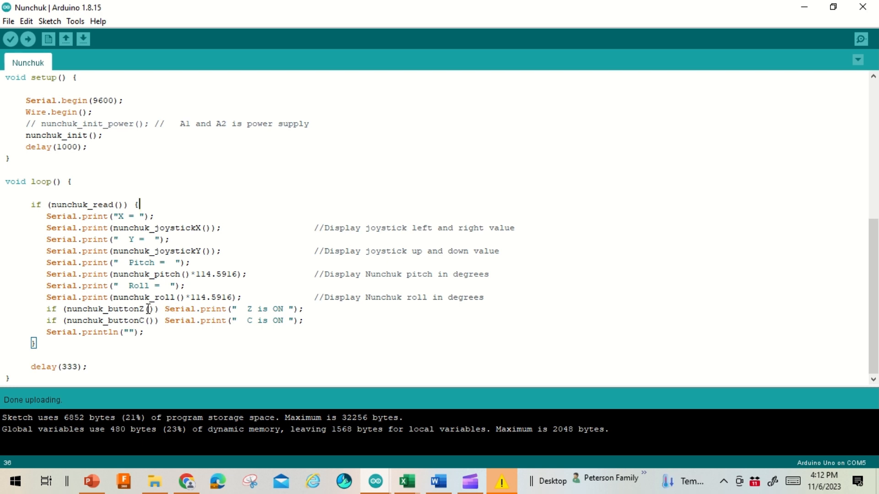
mouse_move(144, 321)
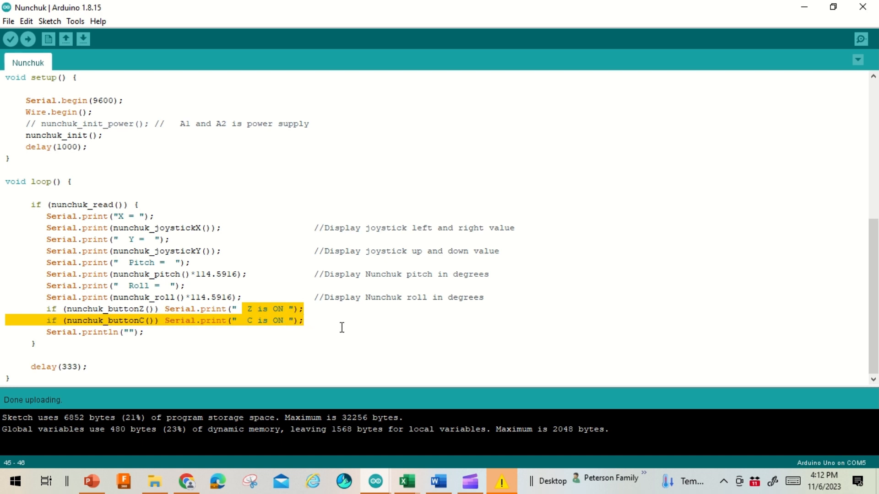
left_click(100, 359)
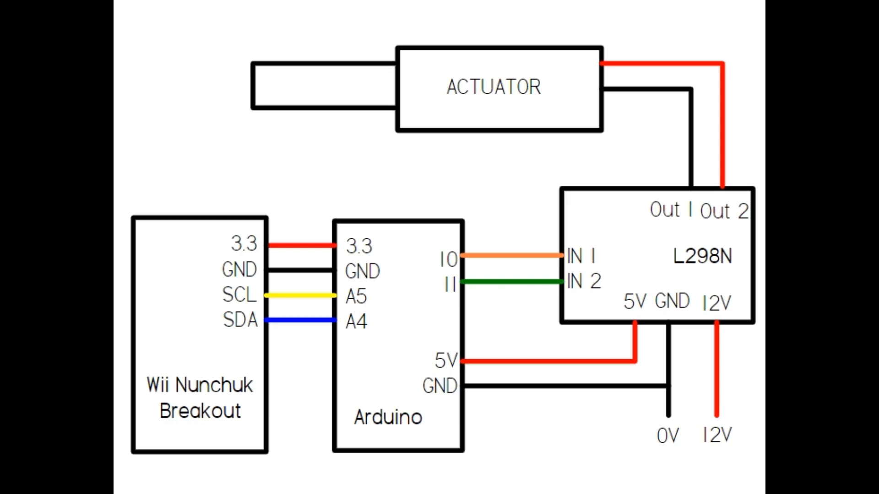
Step: Open the Nunchuk_Actuator sketch and review its includes, Extend_pin 10 and Retract_pin 11
left_click(375, 481)
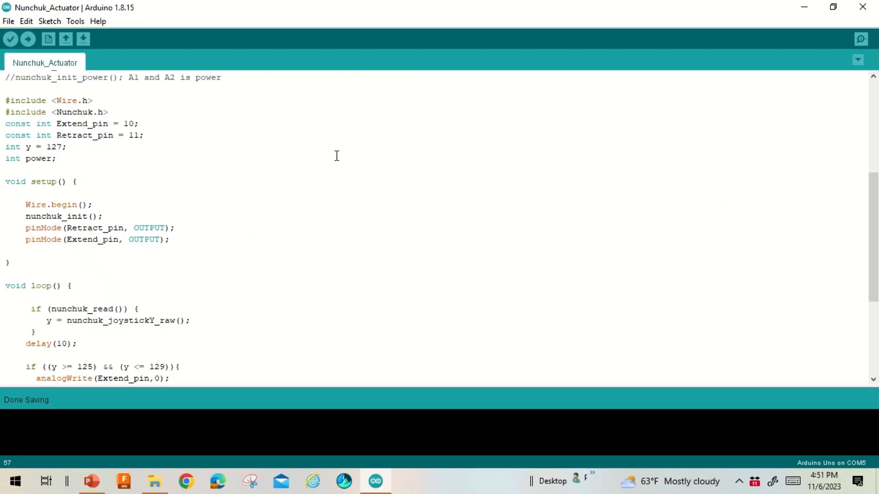
double_click(56, 111)
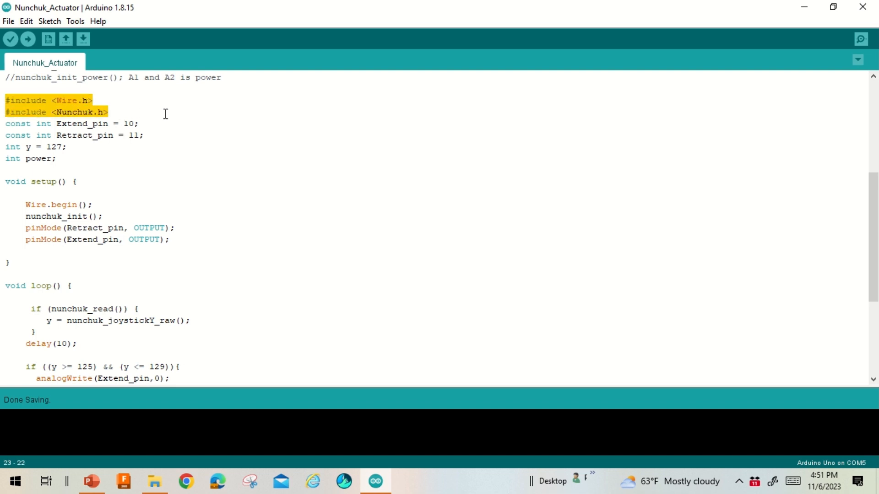
left_click(139, 124)
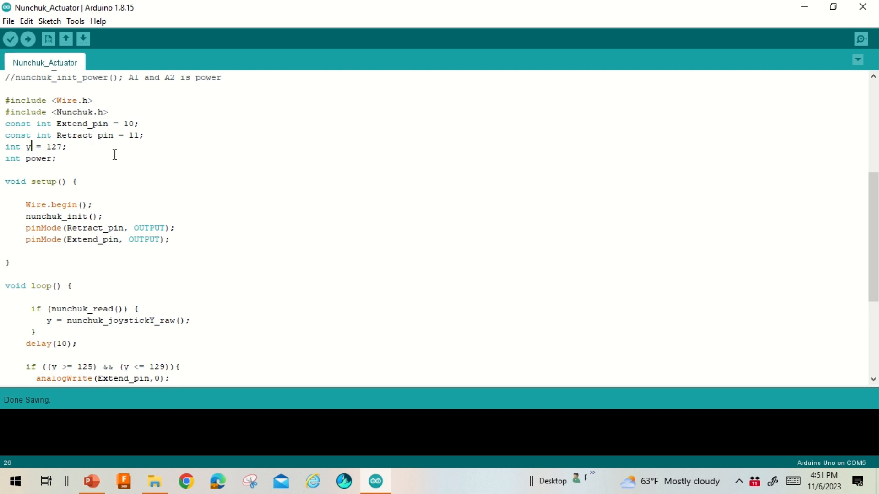
mouse_move(64, 159)
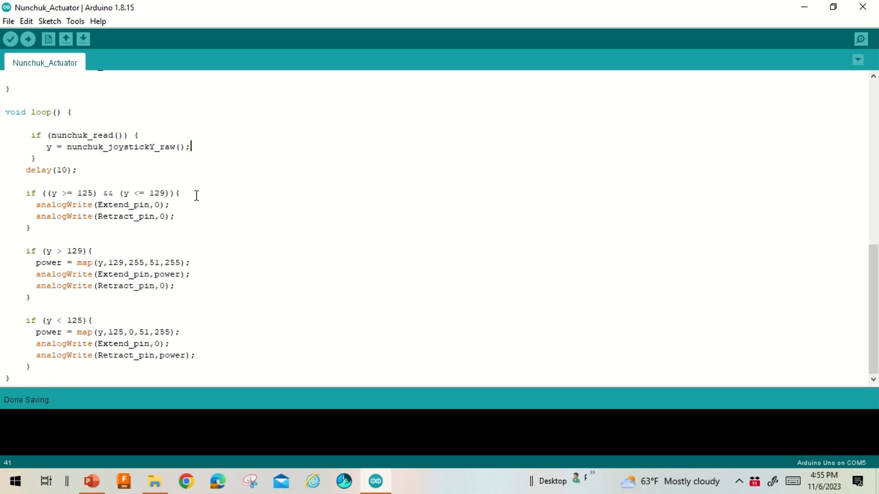
mouse_move(212, 264)
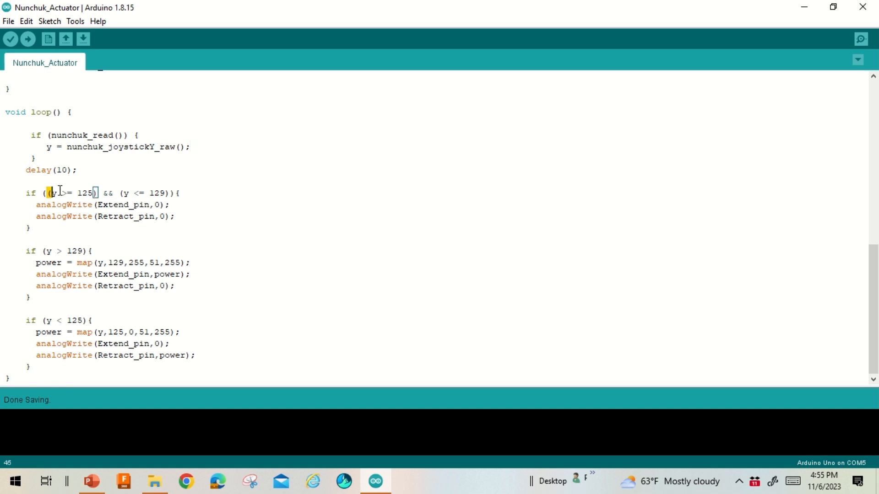
left_click_drag(53, 193, 166, 192)
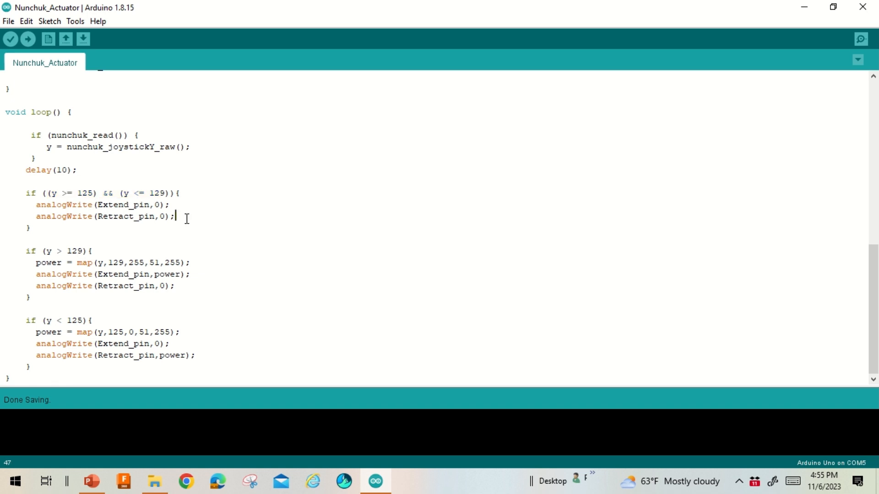
left_click(93, 251)
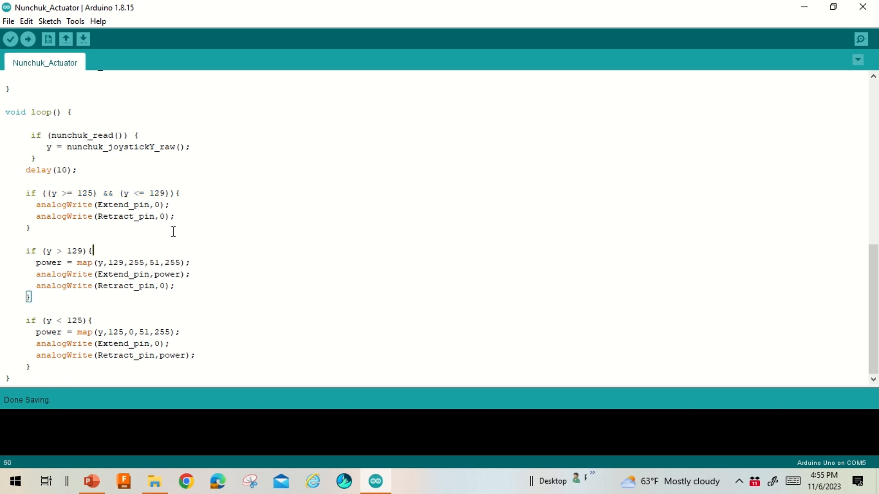
mouse_move(175, 246)
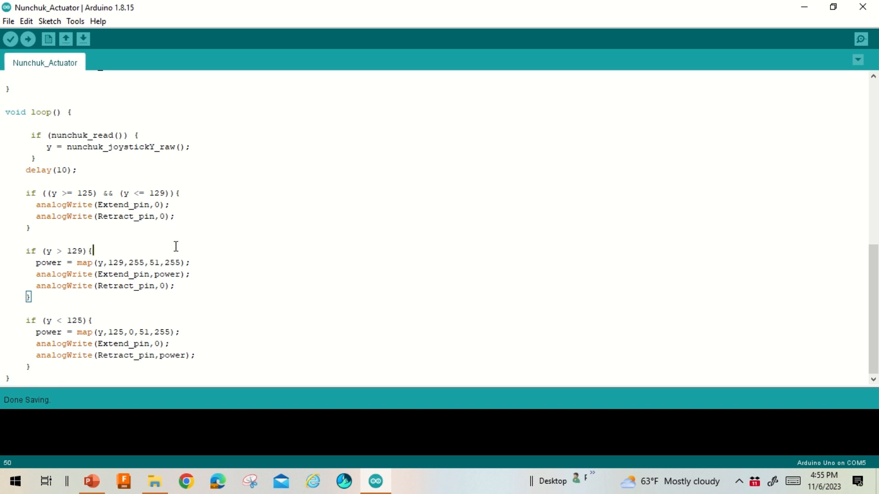
mouse_move(205, 260)
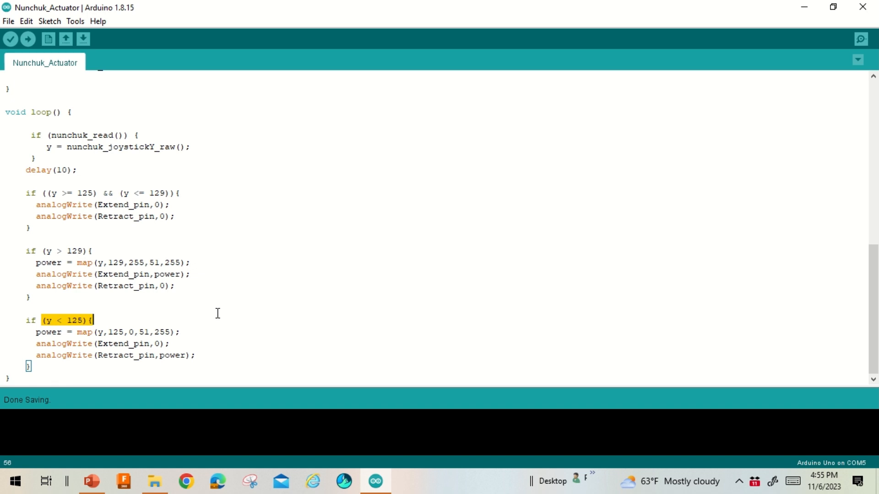
mouse_move(220, 336)
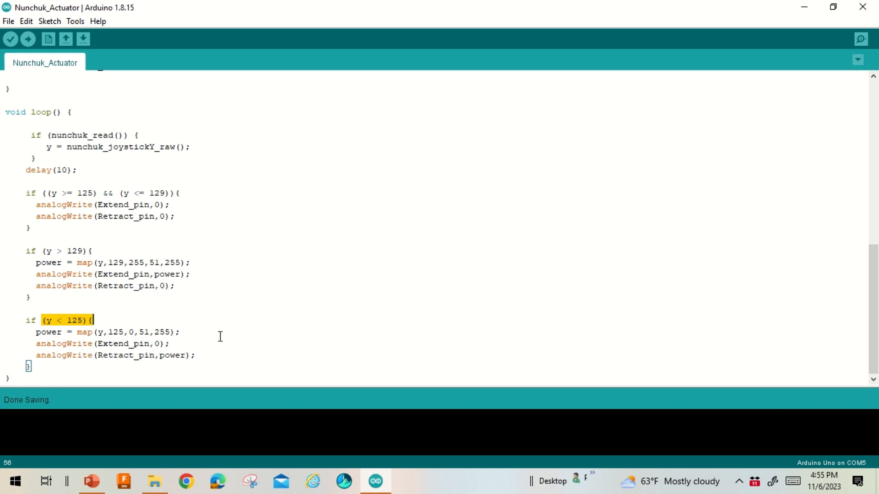